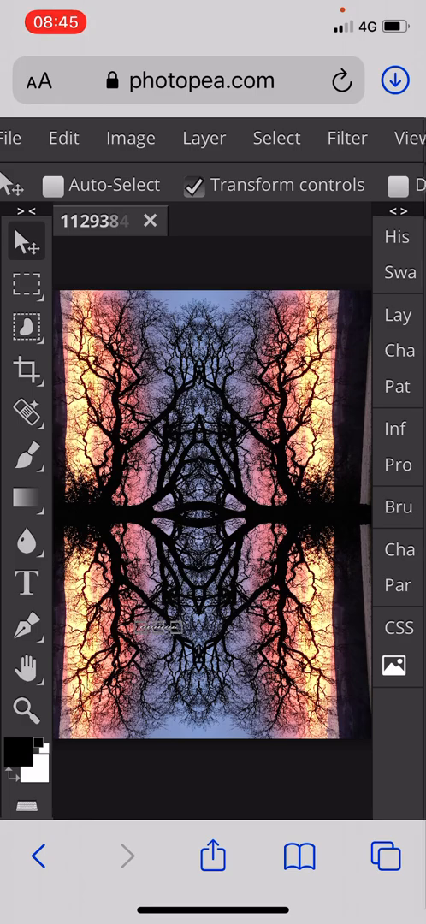
# Enter 'photo' in the Safari address bar to reload the Photopea site
pyautogui.click(188, 78)
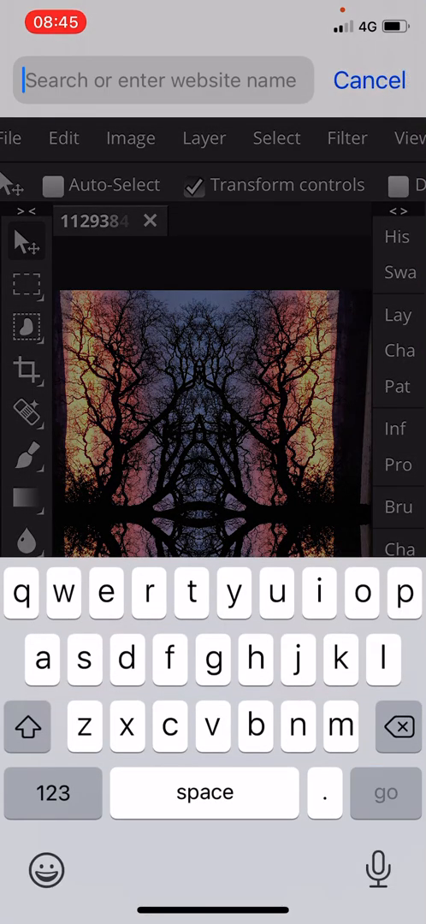
pyautogui.write('photopea.com')
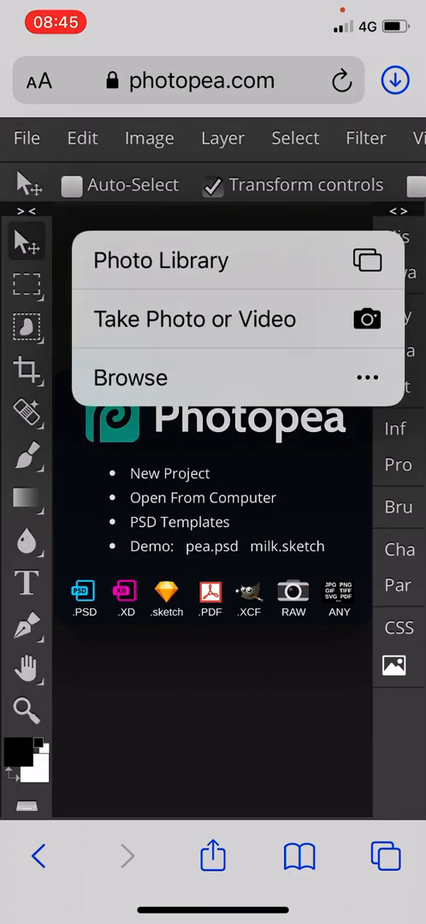
# Open the sunrise tree photo from the Photo Library as a new document
pyautogui.click(161, 260)
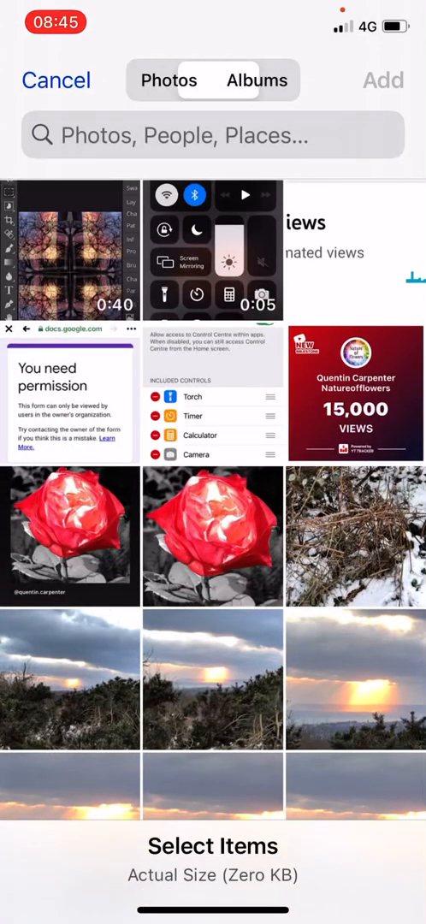
pyautogui.click(257, 79)
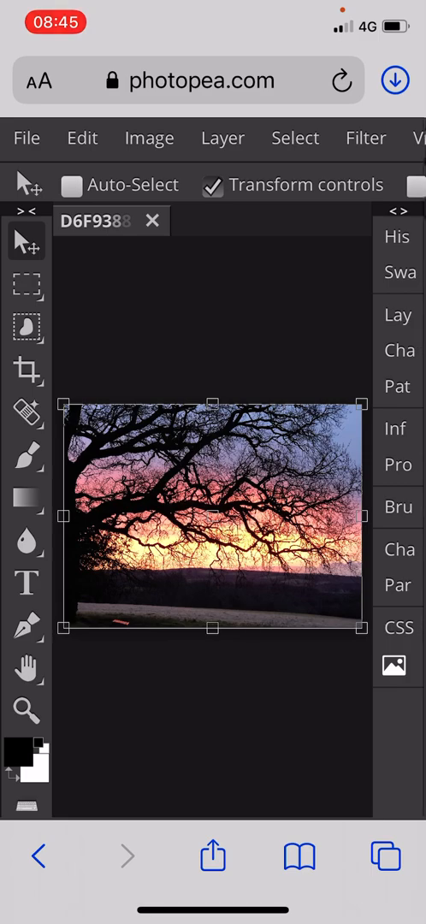
# Rotate the whole image 90° counterclockwise into portrait orientation
pyautogui.click(149, 137)
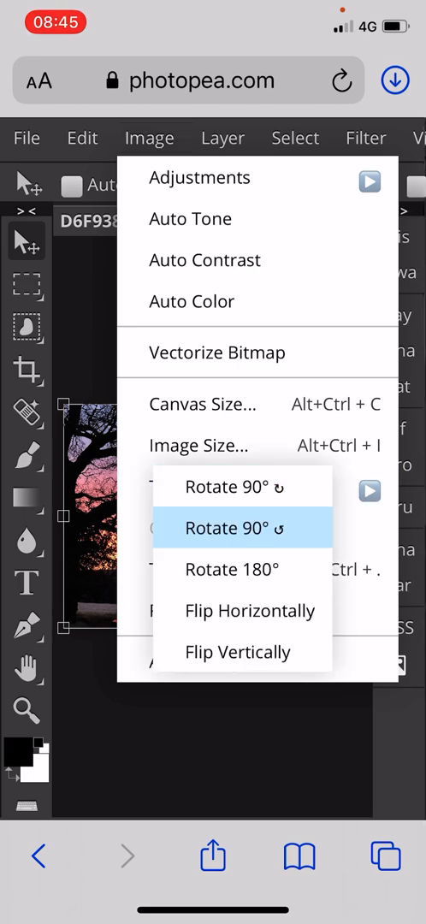
pyautogui.click(243, 527)
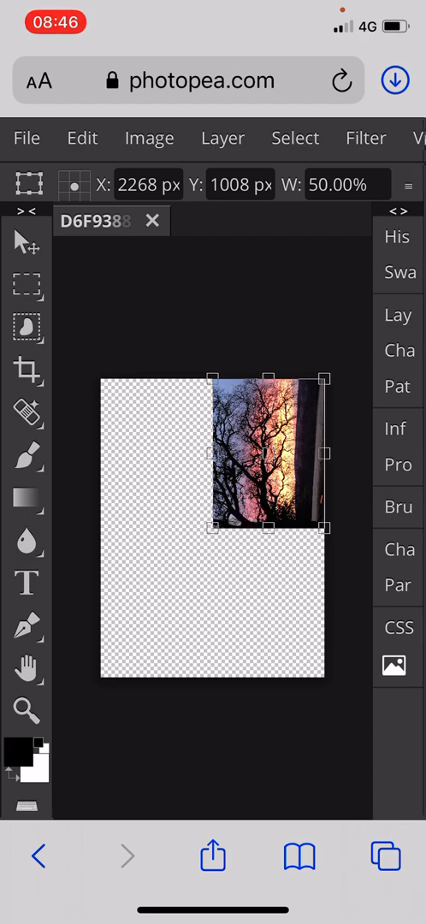
# Commit the half-size scaling and move the photo into the top-right quarter
pyautogui.click(367, 137)
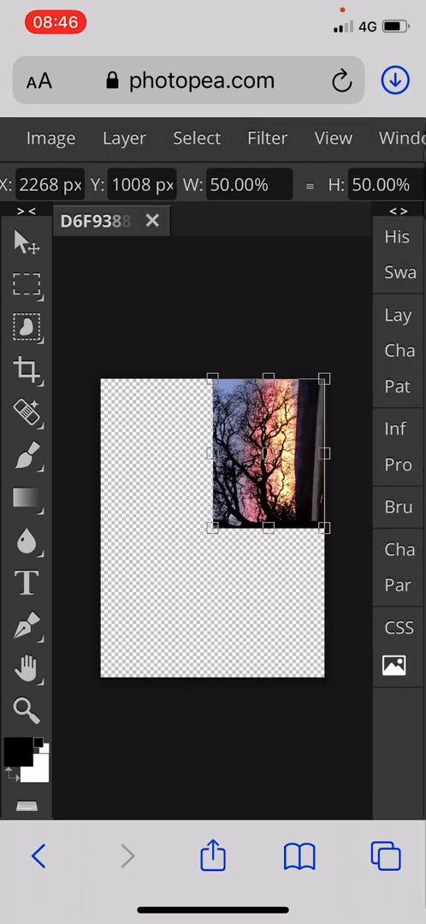
pyautogui.click(123, 137)
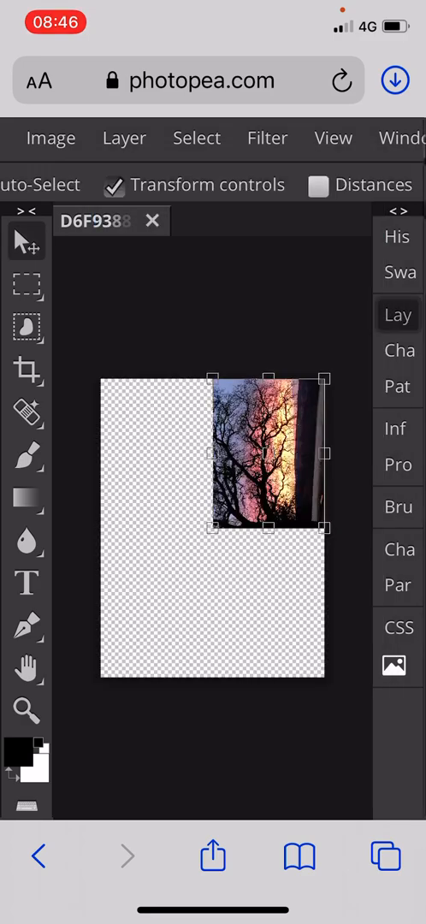
pyautogui.click(397, 315)
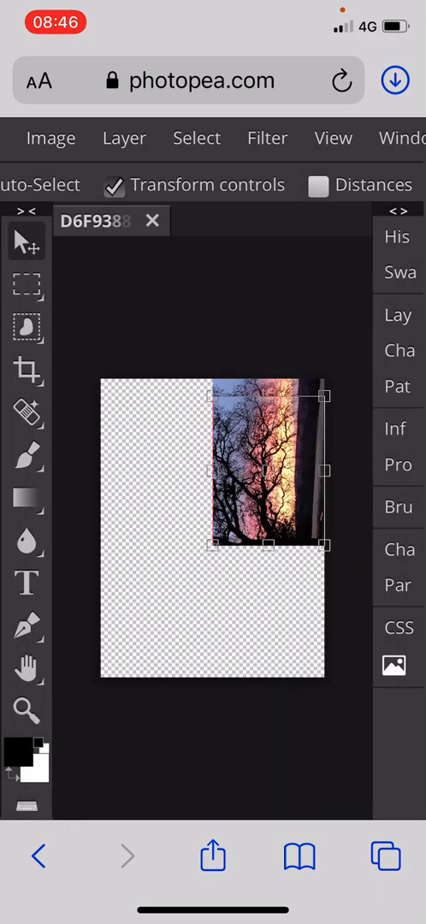
pyautogui.moveTo(270, 483); pyautogui.dragTo(270, 608)
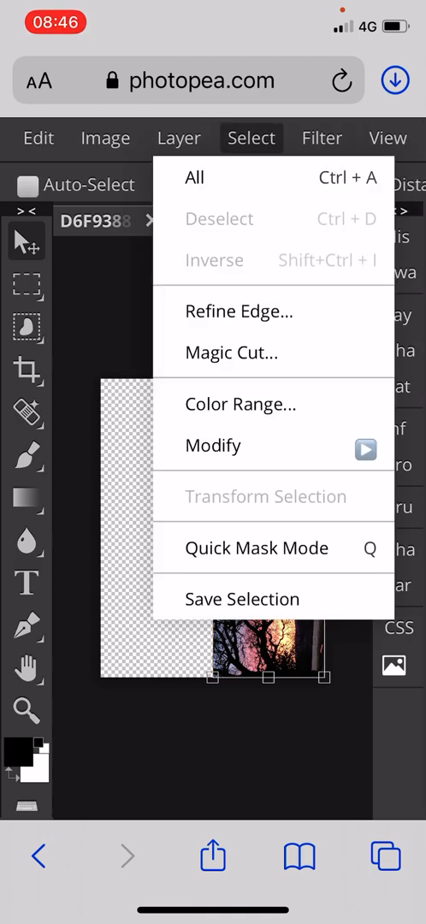
# Select the whole photo layer and copy it for the bottom-right mirror
pyautogui.click(75, 137)
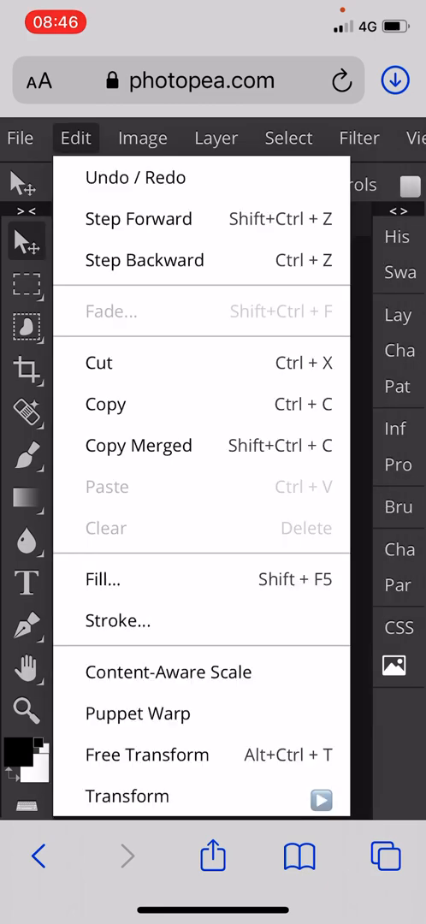
pyautogui.click(126, 796)
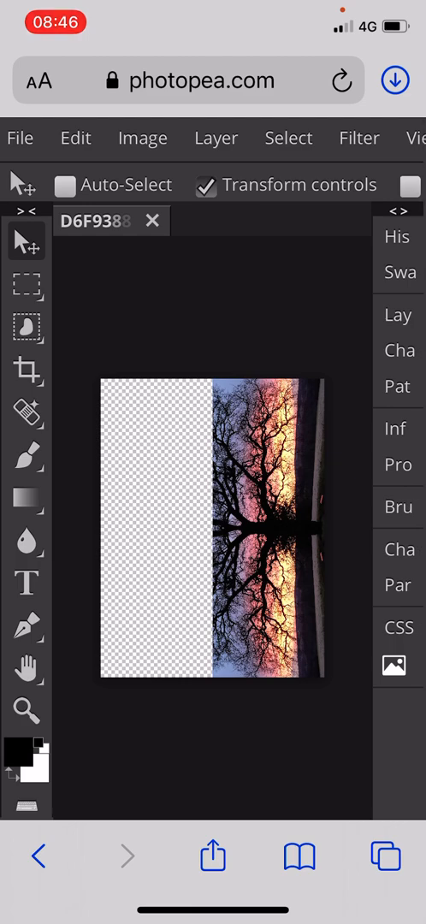
# Select everything on the canvas and copy it for the left-side mirror
pyautogui.click(287, 137)
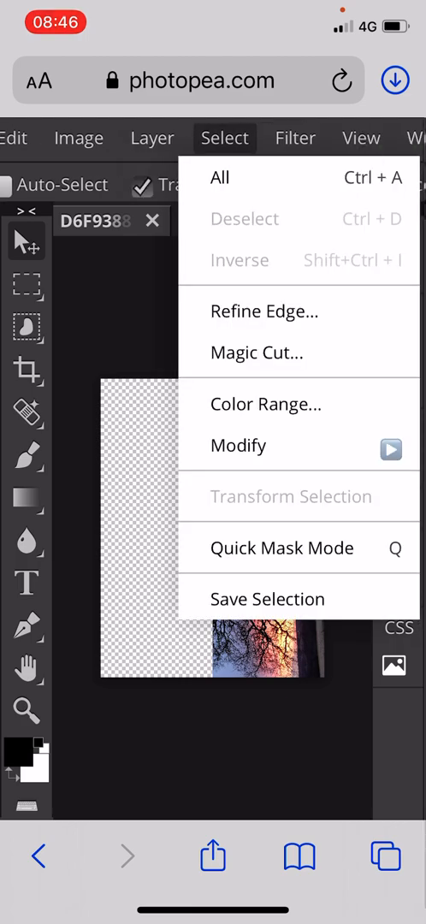
pyautogui.click(123, 137)
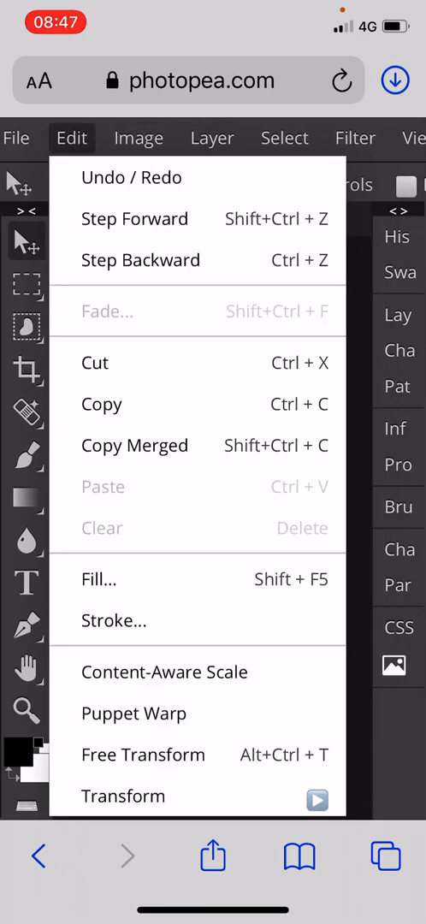
pyautogui.click(123, 796)
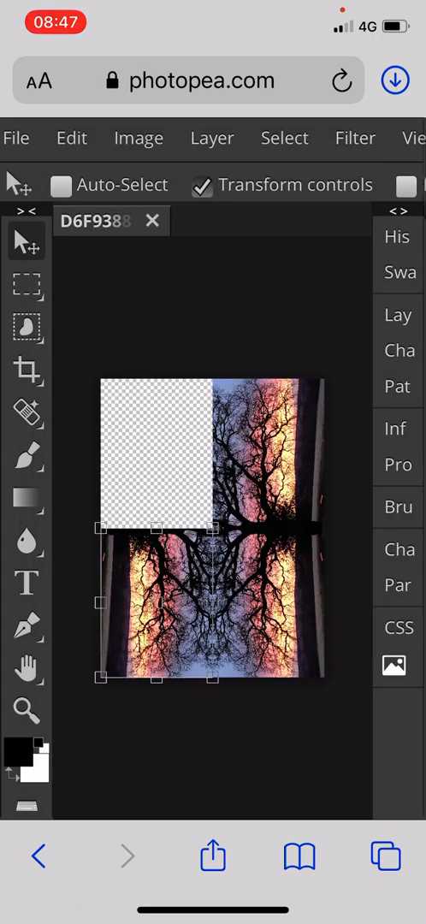
# Move the copy to the top-left quarter and flip it vertically
pyautogui.click(212, 137)
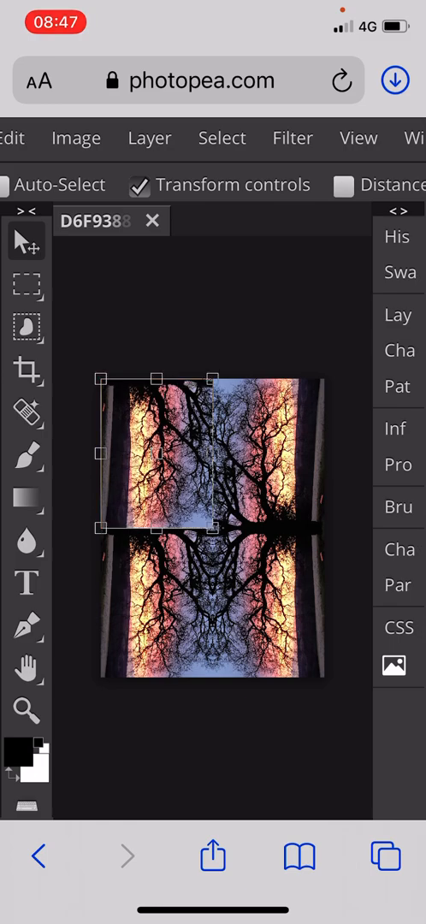
pyautogui.click(222, 137)
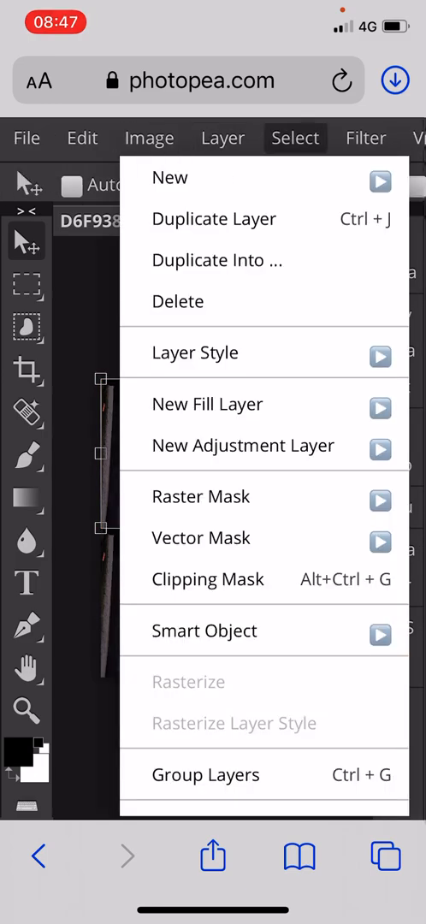
pyautogui.click(82, 137)
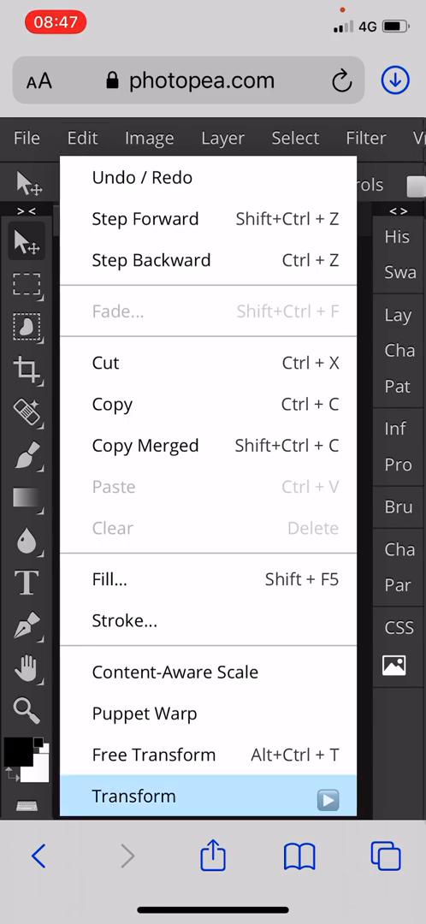
pyautogui.click(133, 796)
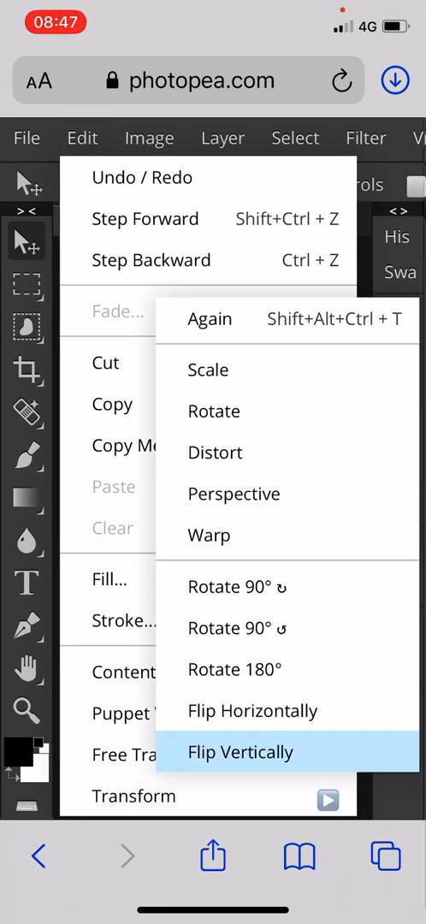
pyautogui.click(239, 753)
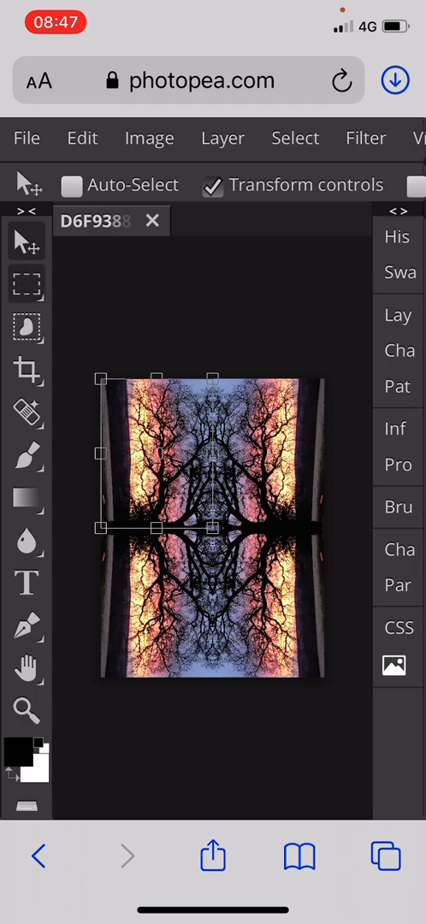
pyautogui.click(27, 285)
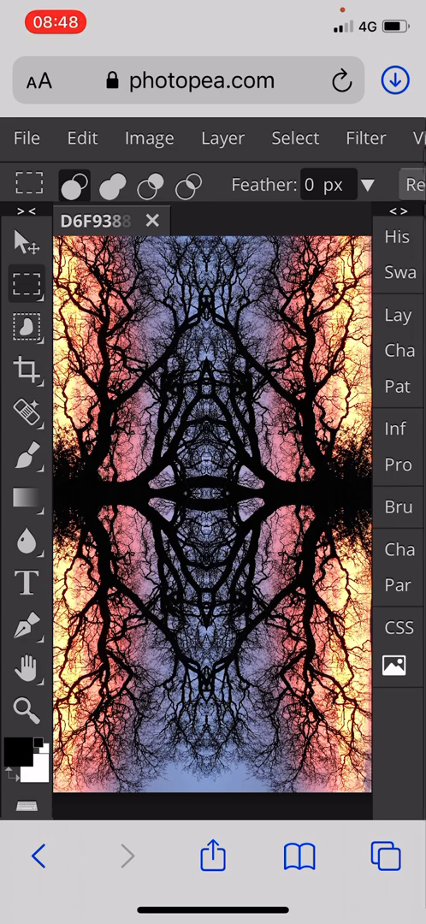
# Start a JPG export of the mirrored image via File > Export as
pyautogui.click(27, 137)
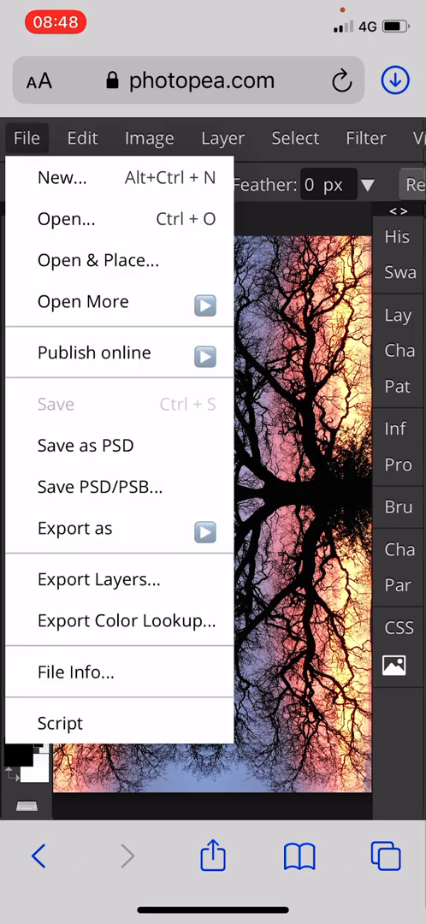
pyautogui.click(76, 527)
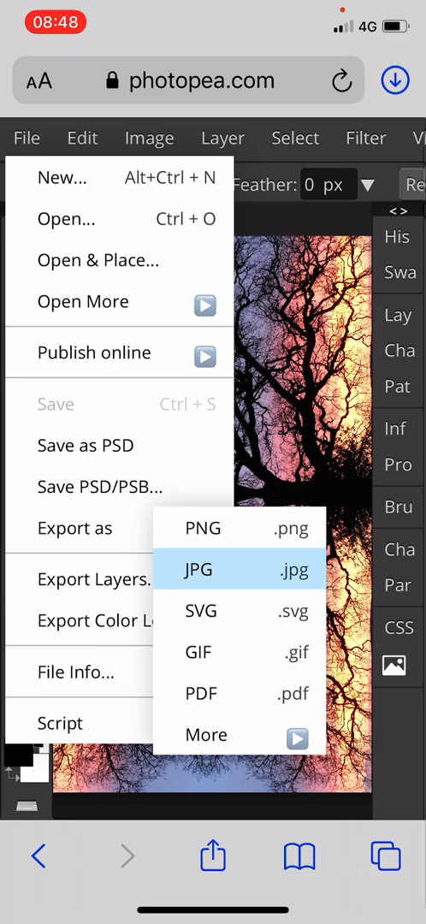
pyautogui.click(199, 568)
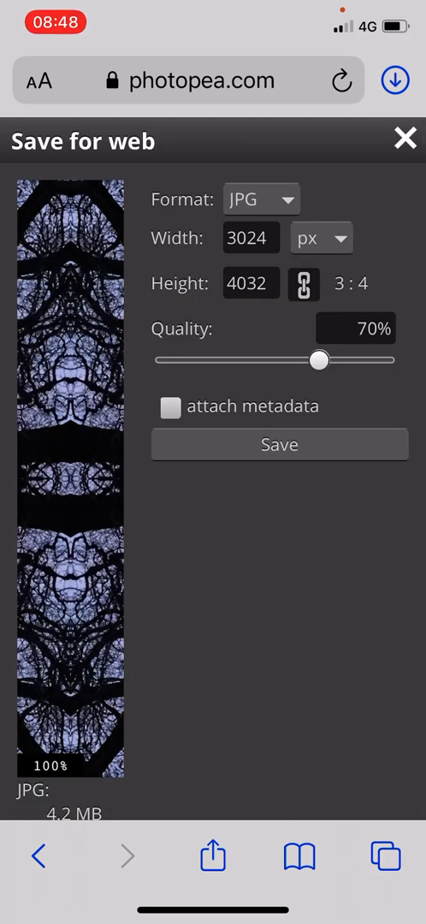